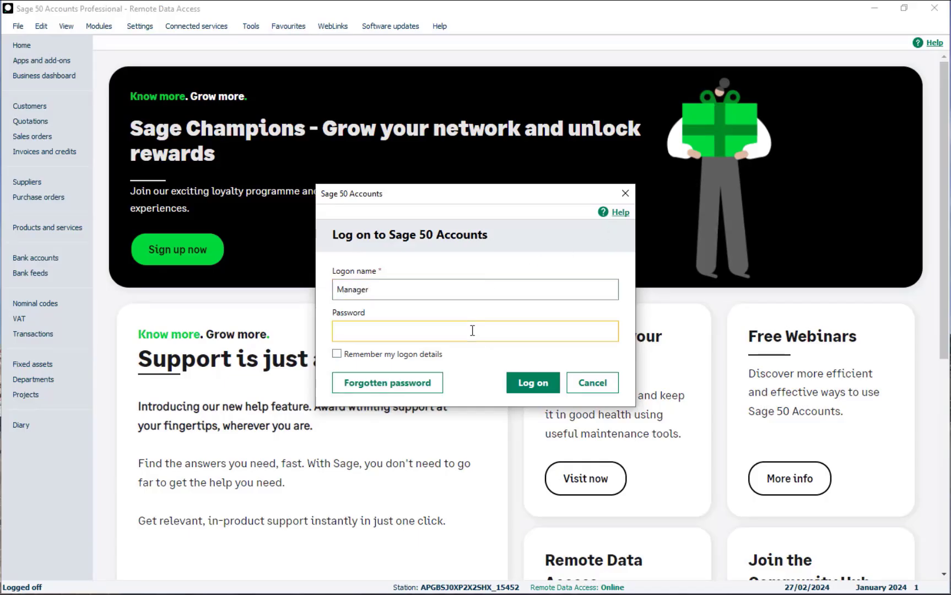
Log on to the company data as the Manager user
{"action": "left_click", "coordinate": [532, 382]}
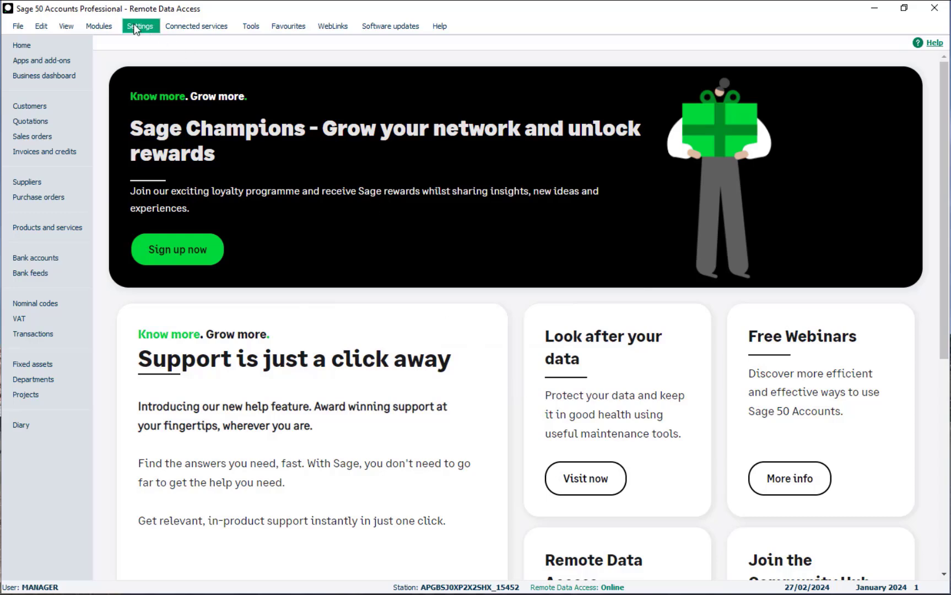
Open the Users list from Settings > User Management
{"action": "left_click", "coordinate": [141, 26]}
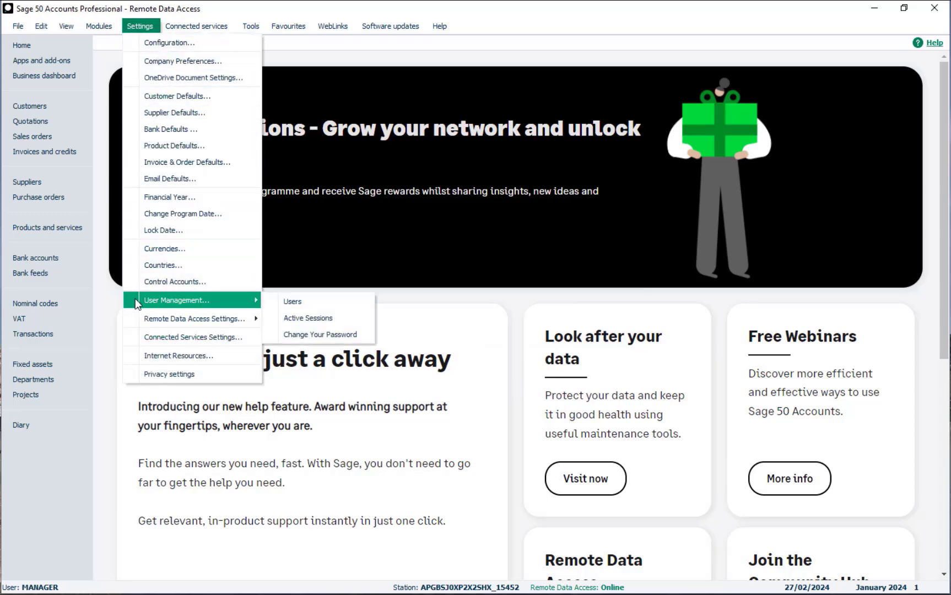
{"action": "left_click", "coordinate": [307, 303]}
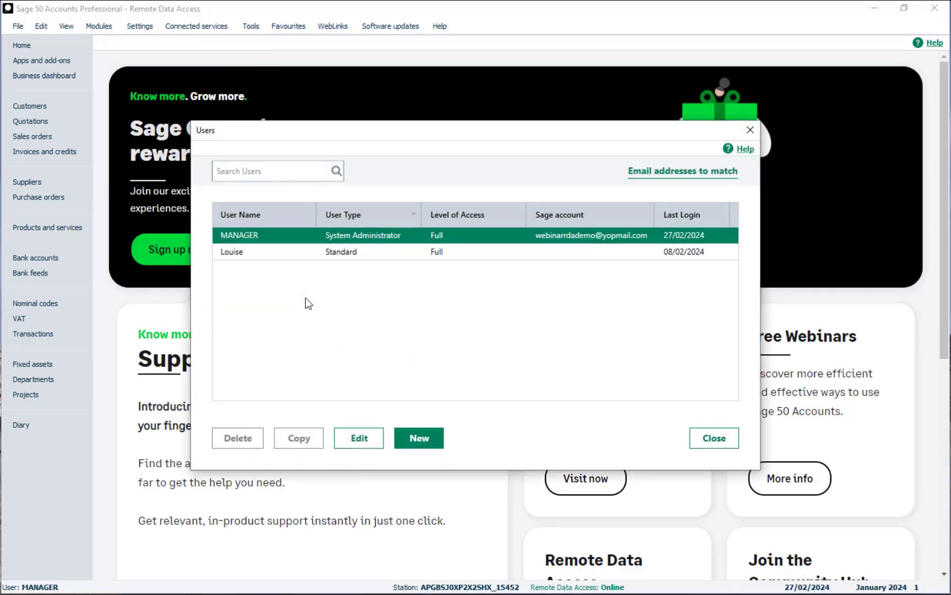
Select Louise in the Users list and edit her account at the Remote Data Access page
{"action": "left_click", "coordinate": [419, 438]}
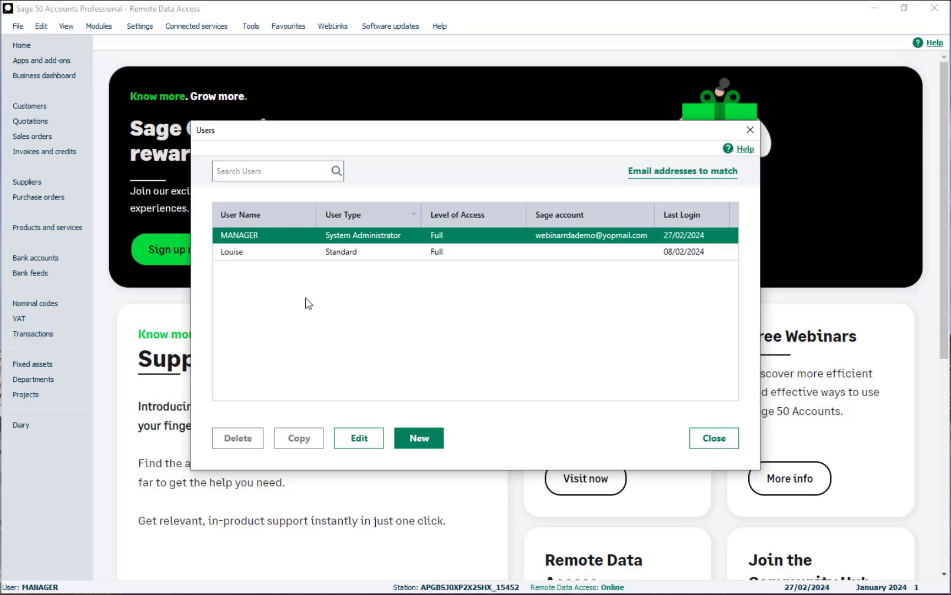
{"action": "left_click", "coordinate": [363, 252]}
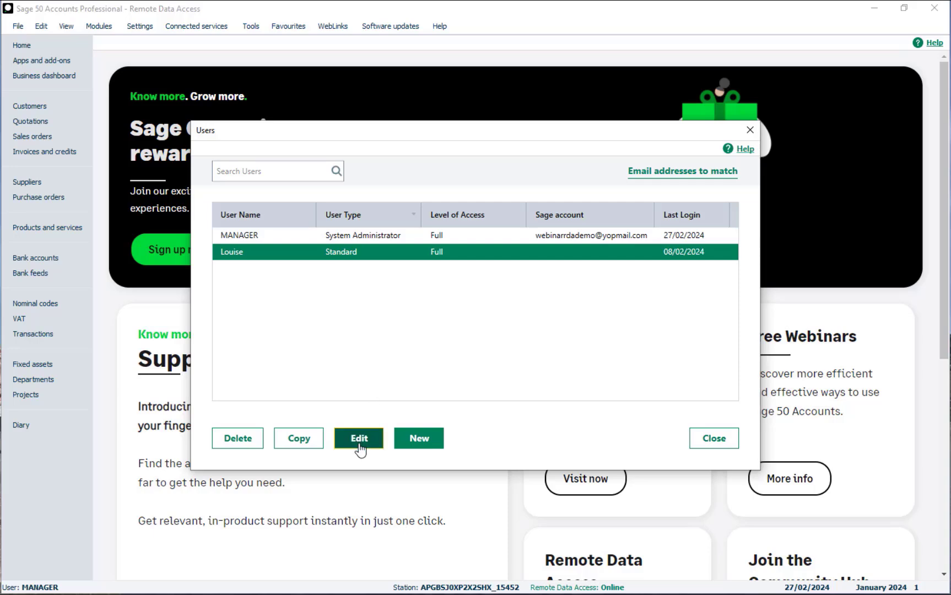
{"action": "left_click", "coordinate": [358, 438]}
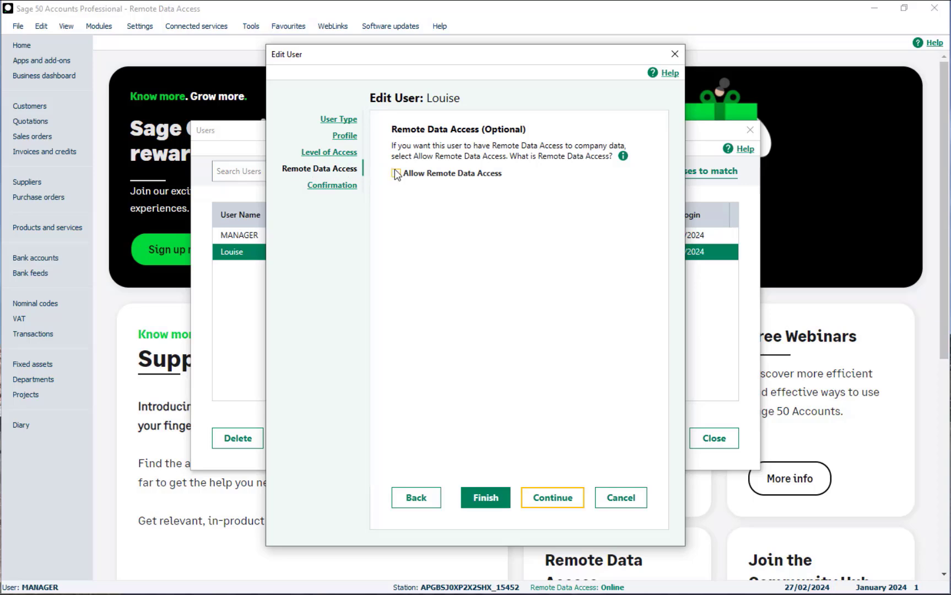
{"action": "left_click", "coordinate": [394, 173]}
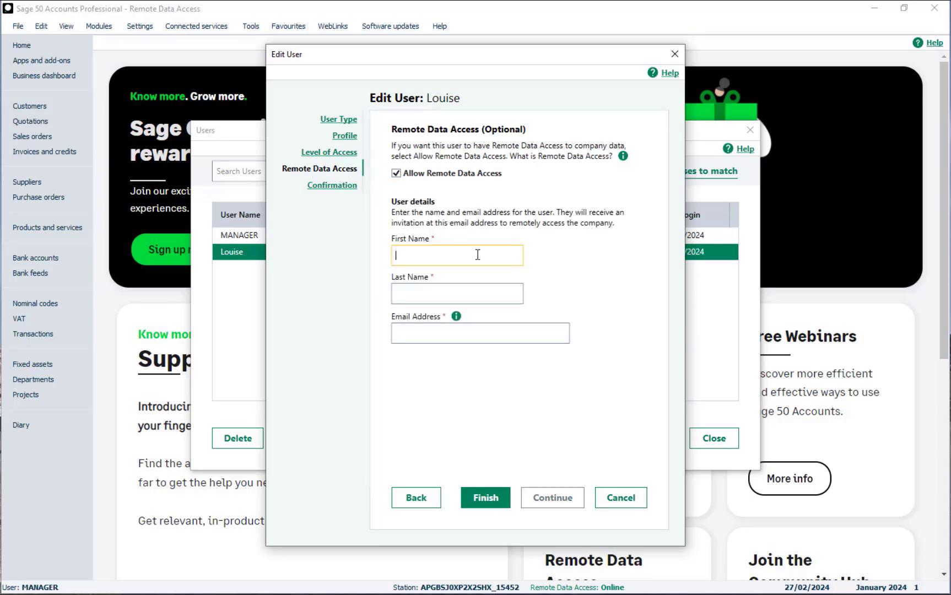
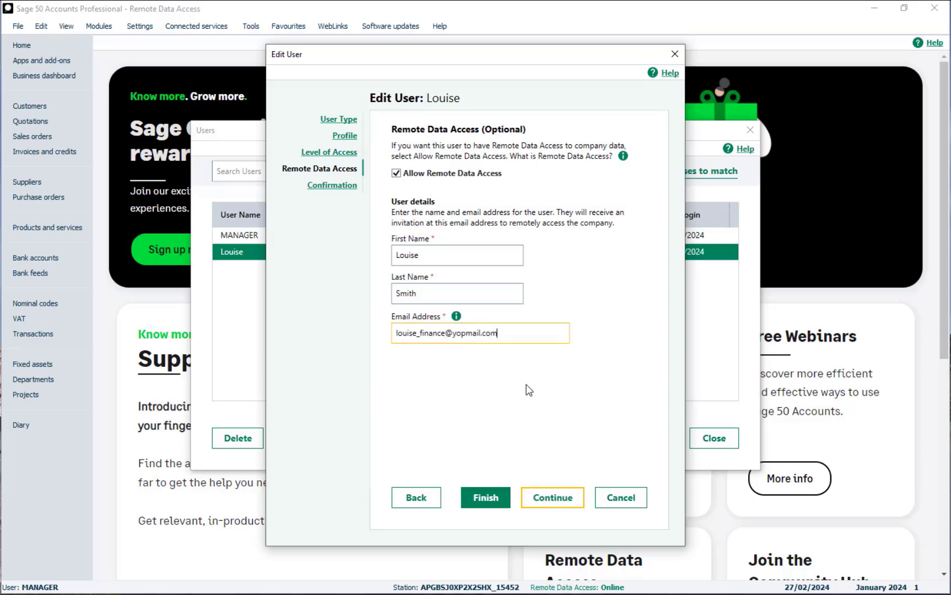
{"action": "left_click", "coordinate": [552, 497]}
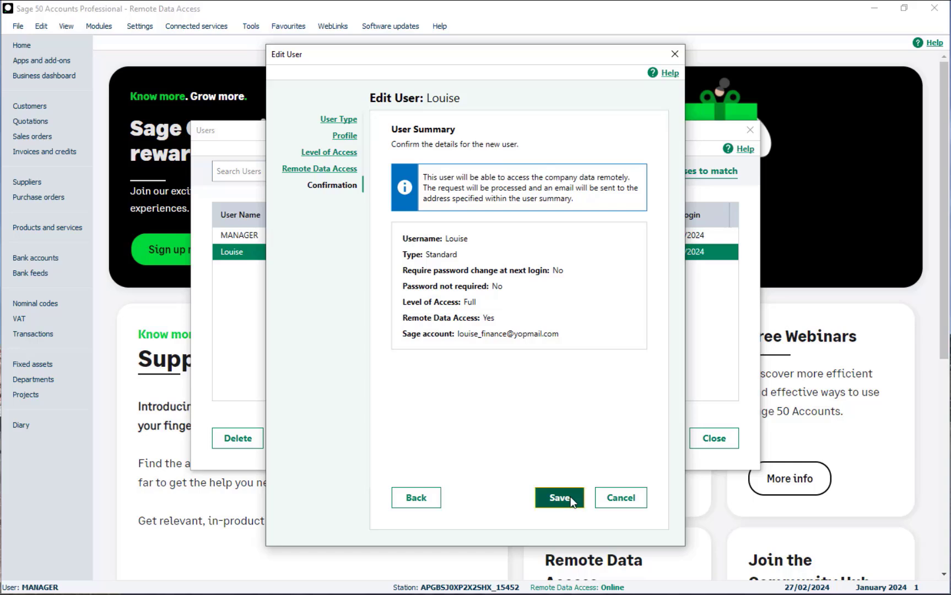
Save Louise's edited account from the User Summary
{"action": "left_click", "coordinate": [559, 497]}
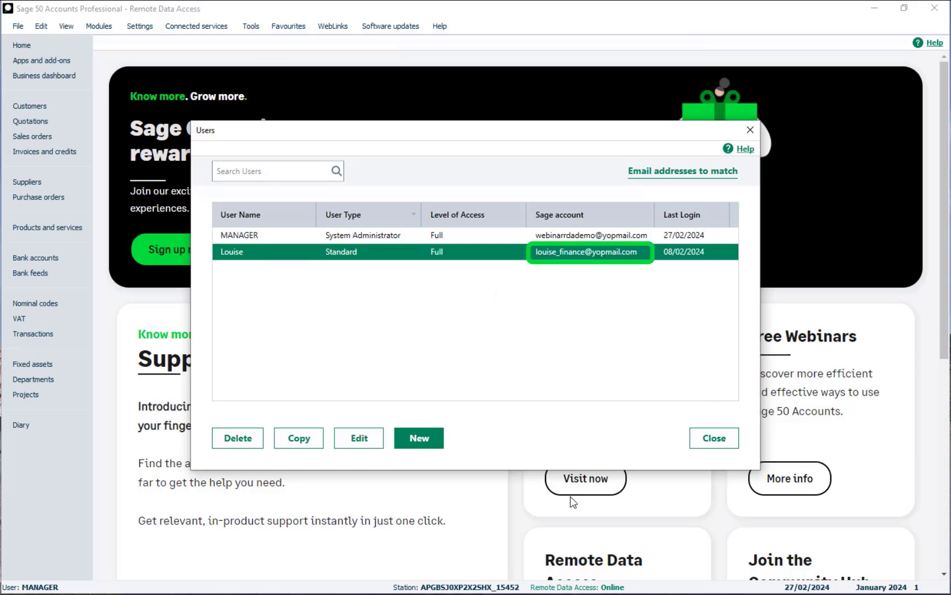